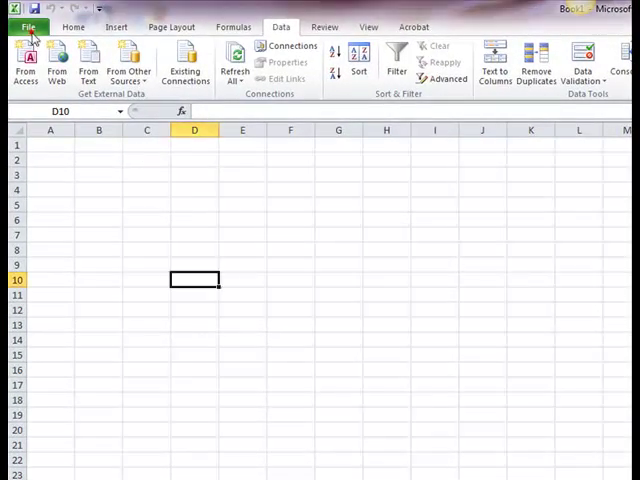
- Open Excel Options from the File Backstage menu
click(28, 26)
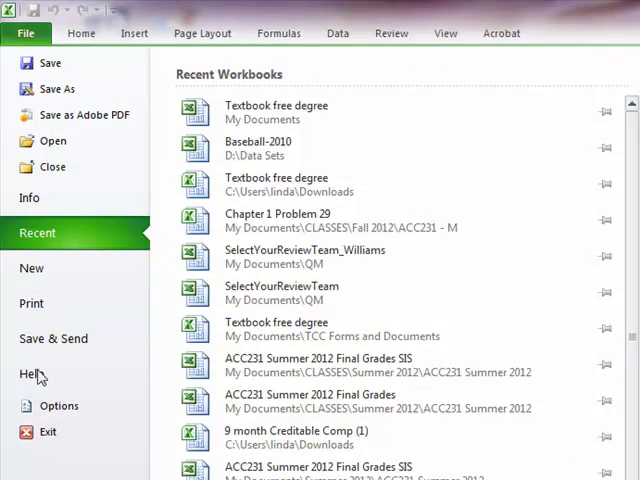
click(59, 405)
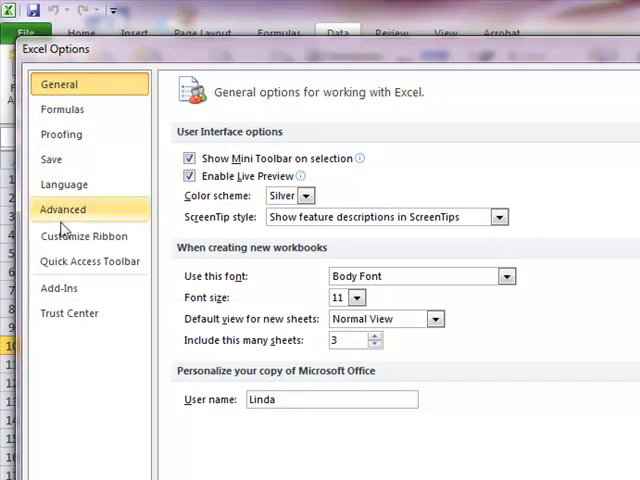
- On the Add-Ins page, select Analysis ToolPak and go to Manage Excel Add-ins
click(58, 288)
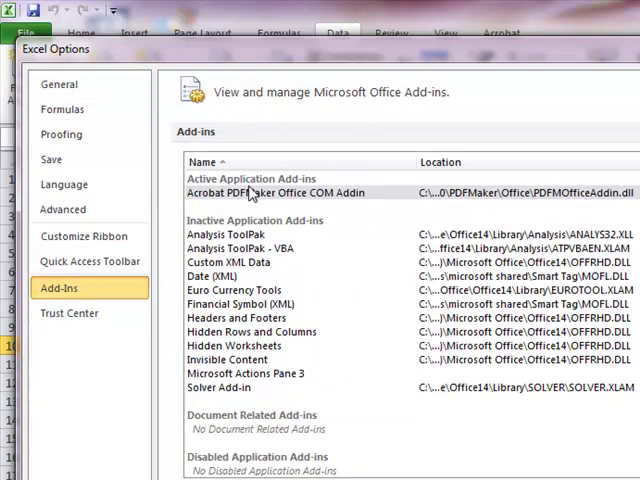
click(228, 234)
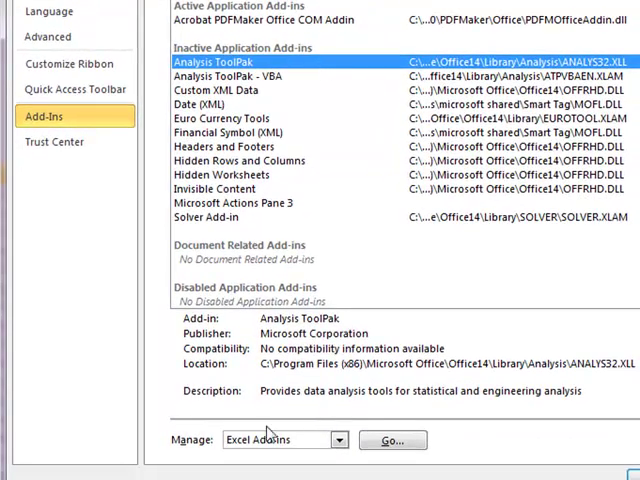
mouse_move(183, 453)
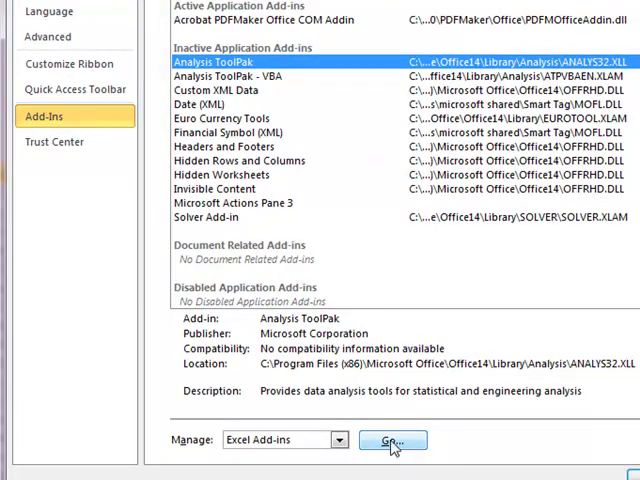
click(392, 440)
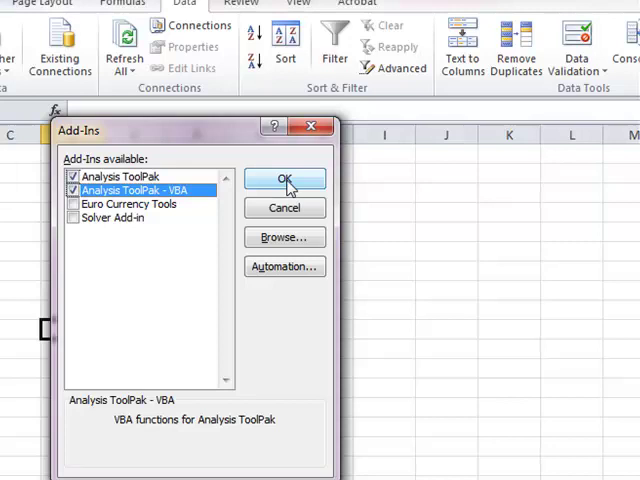
- Confirm Analysis ToolPak and Analysis ToolPak - VBA with OK
click(284, 179)
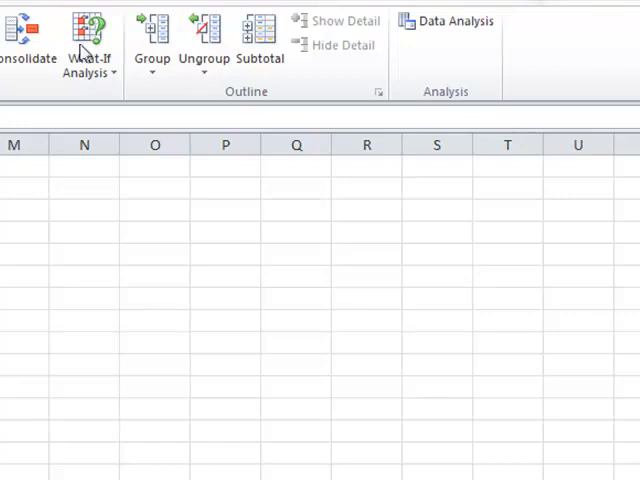
mouse_move(440, 28)
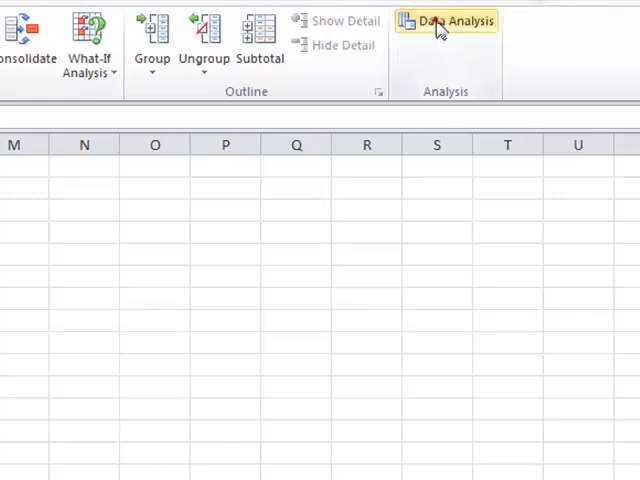
click(446, 21)
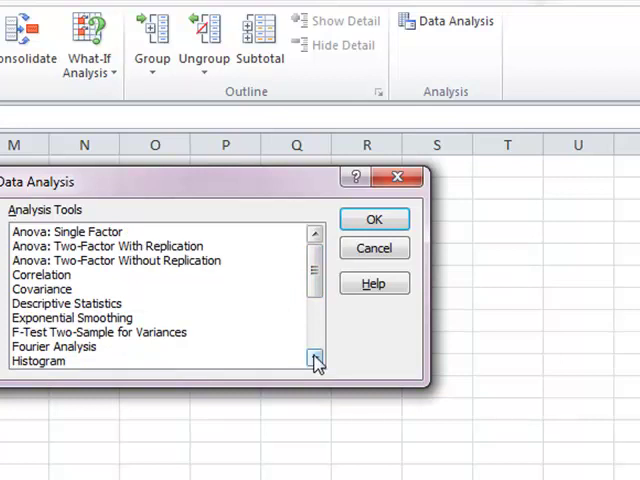
click(314, 361)
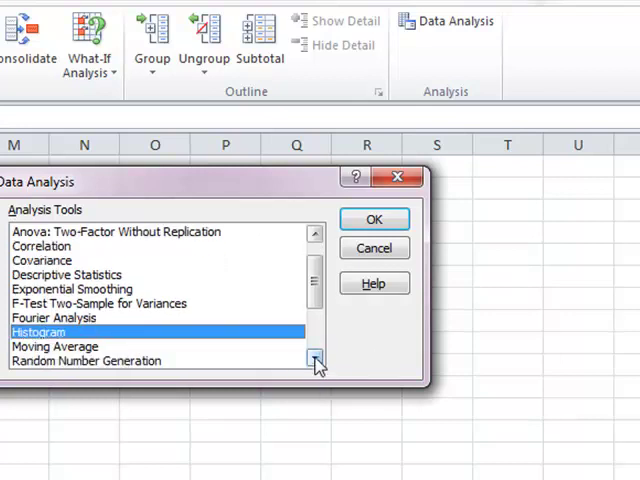
click(315, 361)
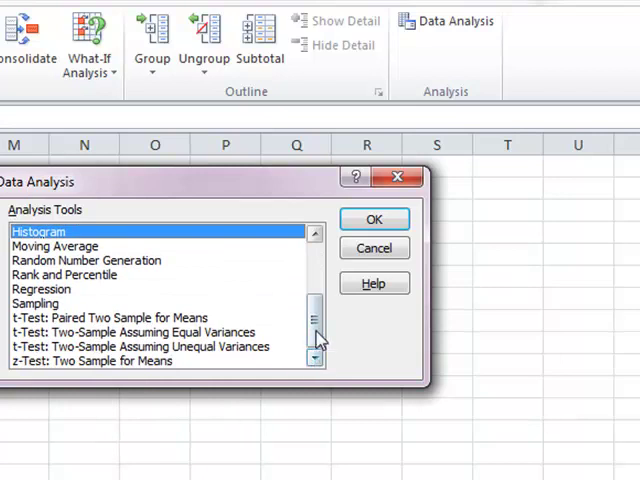
drag(315, 330, 315, 275)
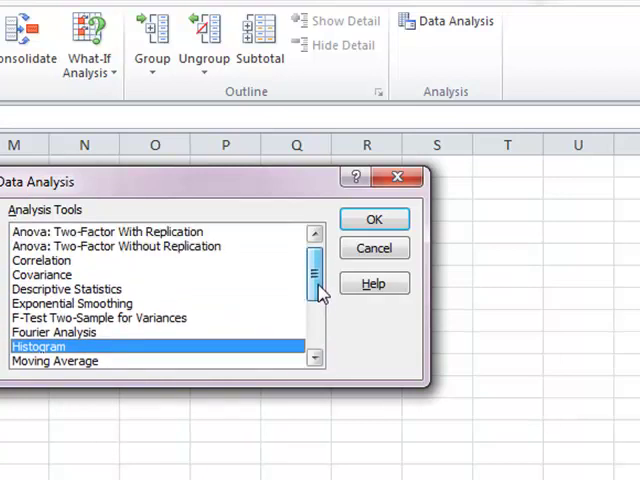
click(67, 289)
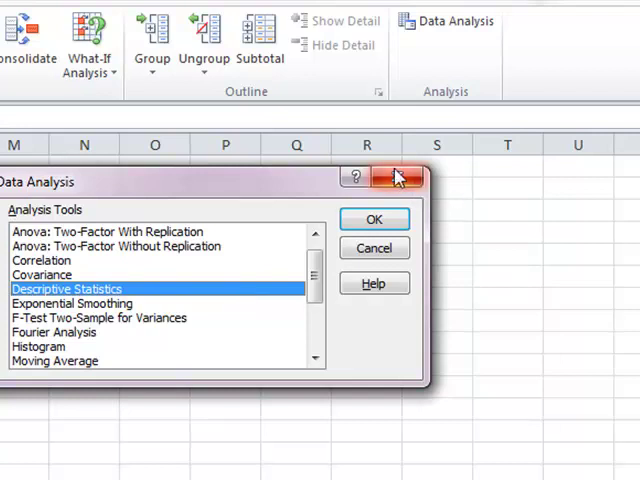
click(401, 177)
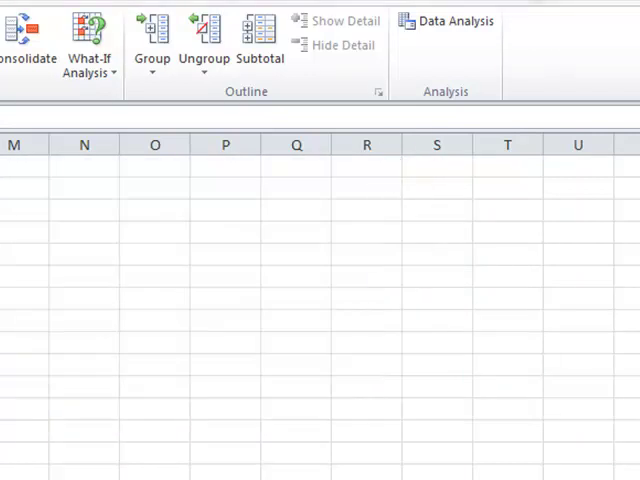